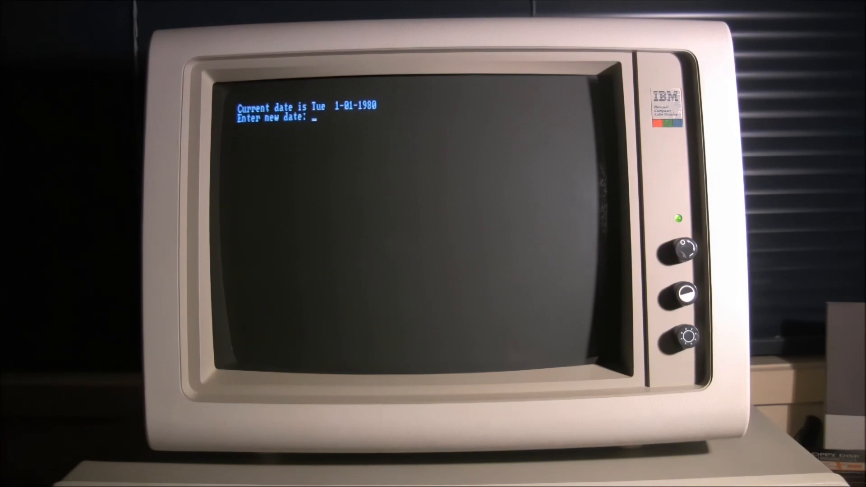
- Set the system date to 03-19-2014 and keep the current time unchanged
{"action": "type", "text": "03-"}
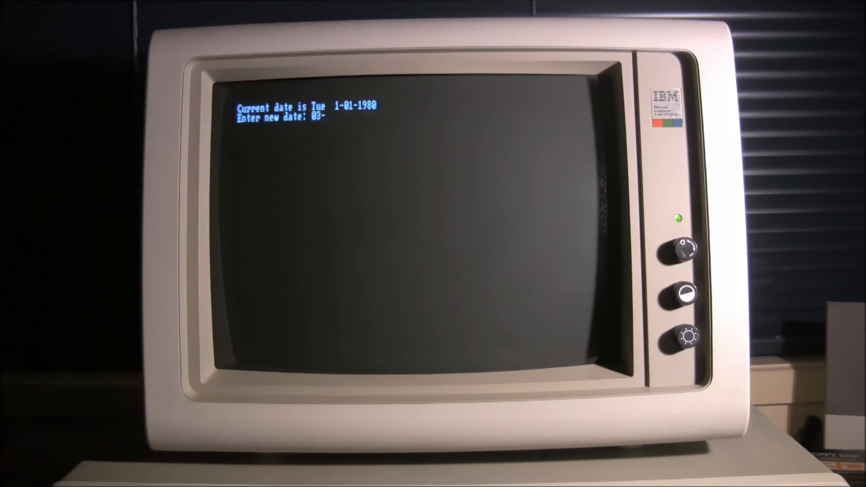
{"action": "type", "text": "19-"}
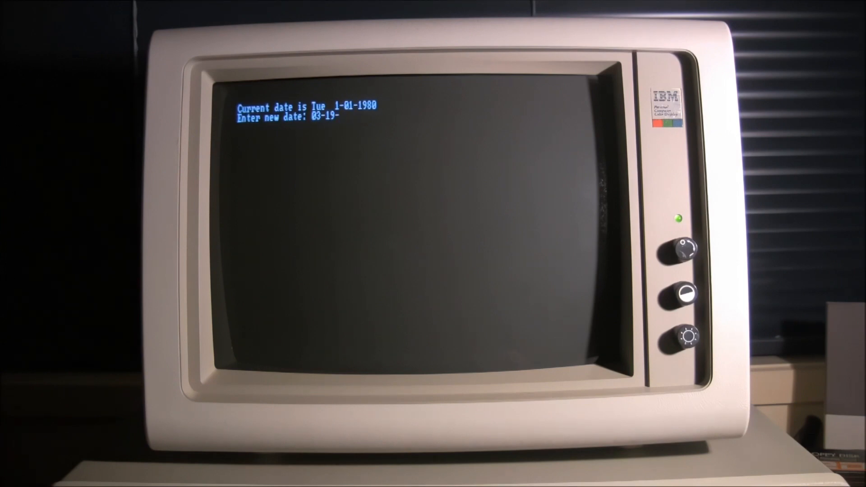
{"action": "type", "text": "201"}
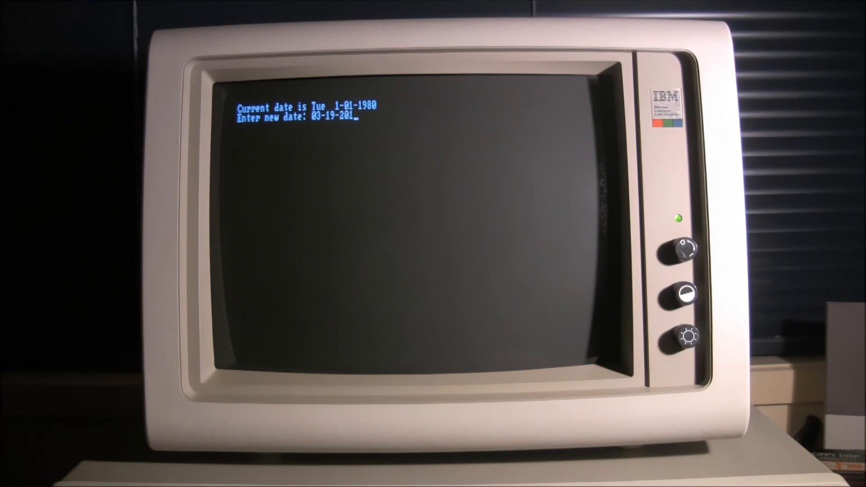
{"action": "key", "text": "enter"}
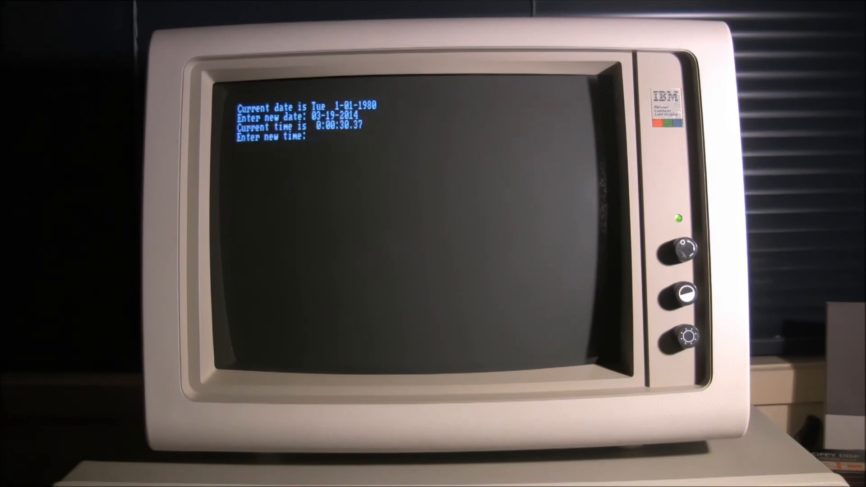
{"action": "key", "text": "enter"}
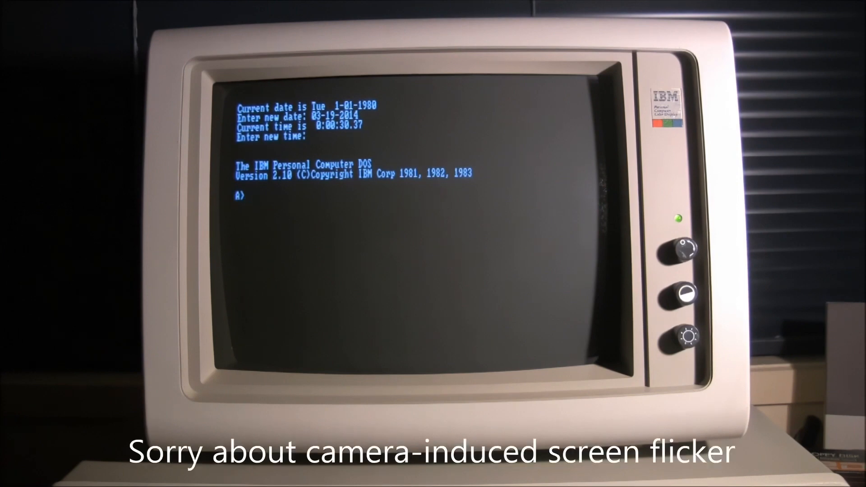
- Run DATE to confirm the date now reads Wed 3-19-2014
{"action": "type", "text": "date"}
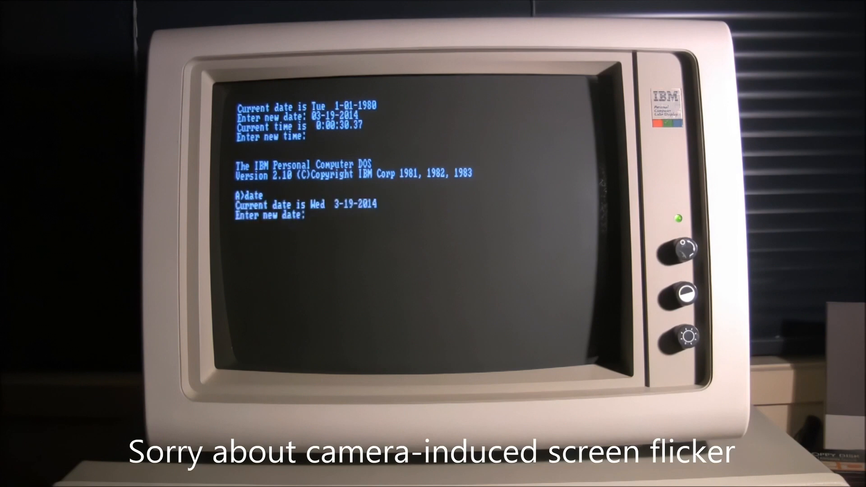
{"action": "key", "text": "enter"}
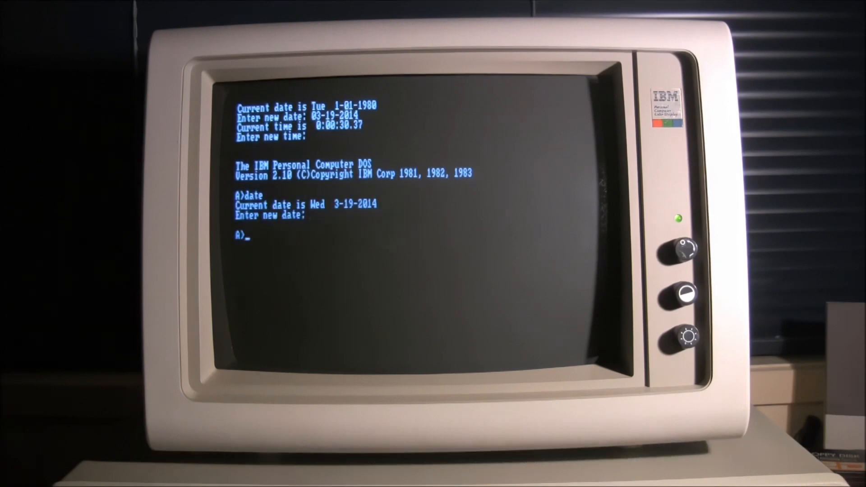
- List the 23 files on the DOS system diskette with DIR
{"action": "type", "text": "s"}
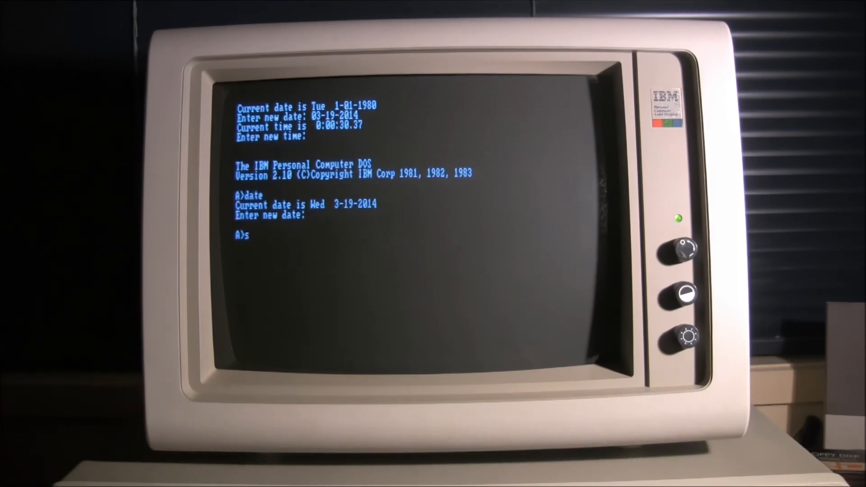
{"action": "type", "text": "d"}
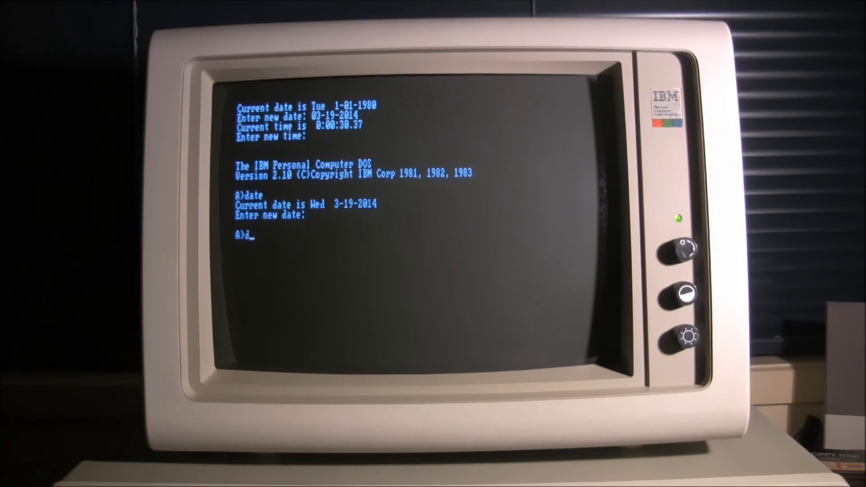
{"action": "type", "text": "ir"}
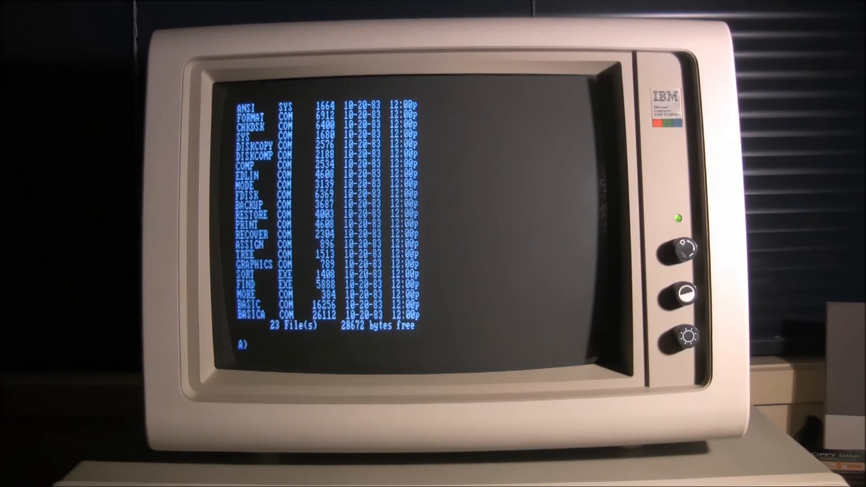
- List the 11 files on the DisplayWrite program diskette with DIR
{"action": "type", "text": "dir"}
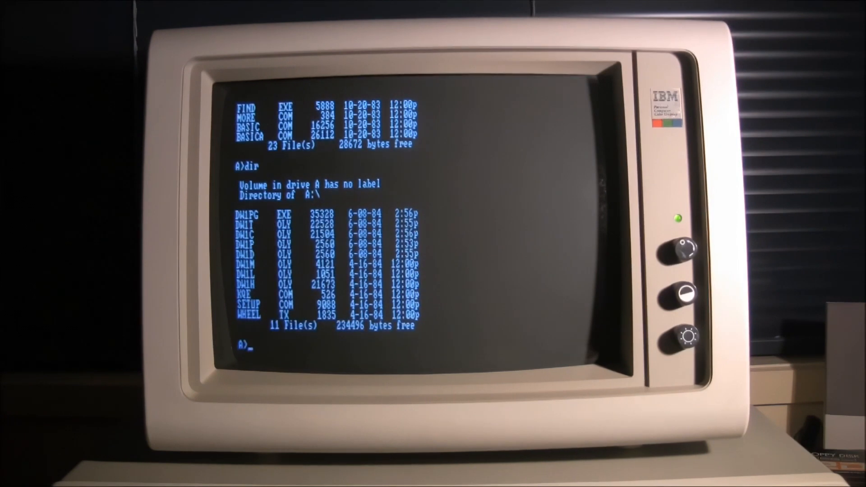
{"action": "type", "text": "d"}
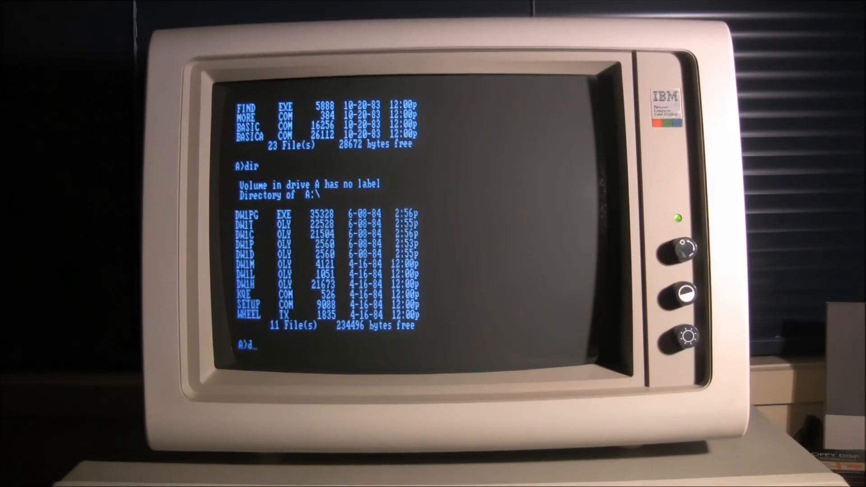
- Launch DW1, pass the title screen and choose Create Document for a new empty document
{"action": "type", "text": "w1"}
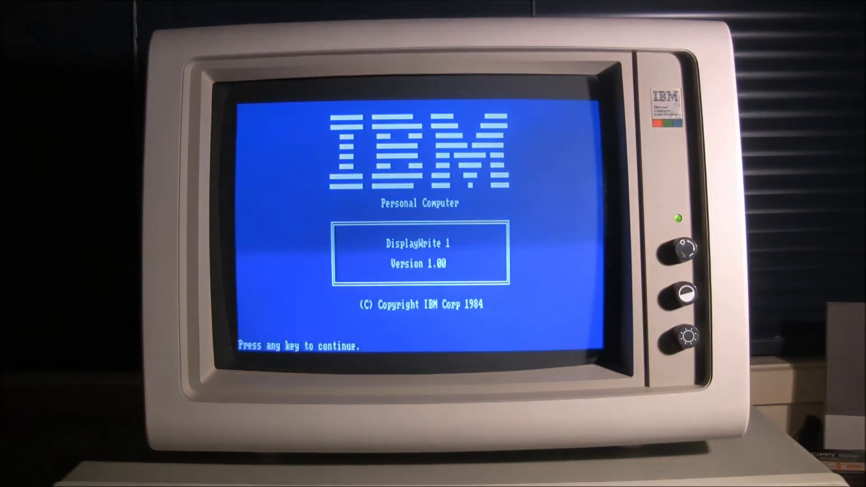
{"action": "key", "text": "enter"}
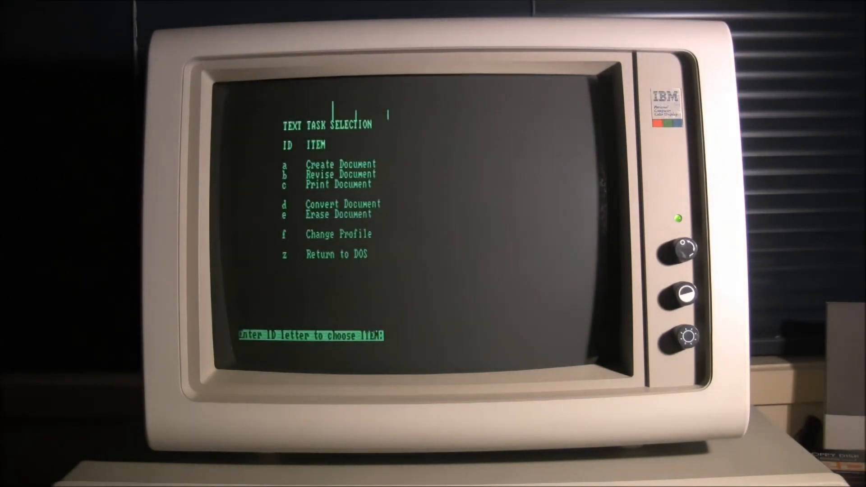
{"action": "type", "text": "a"}
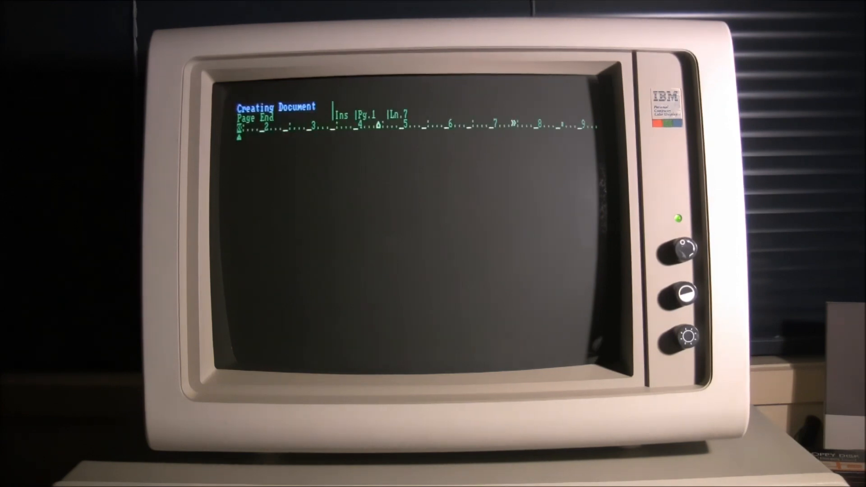
- Enter the first line 'This is Display writer on the IBM PC'
{"action": "type", "text": "This is Display writer on the"}
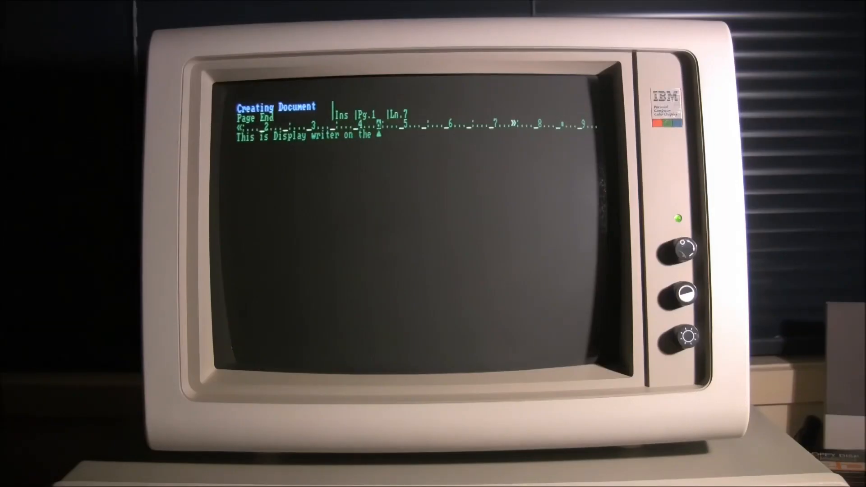
{"action": "type", "text": "I"}
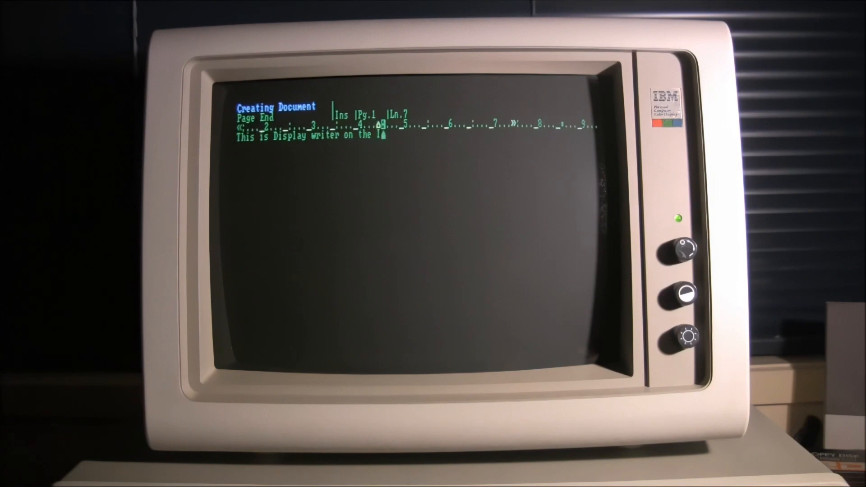
{"action": "type", "text": "BM PC"}
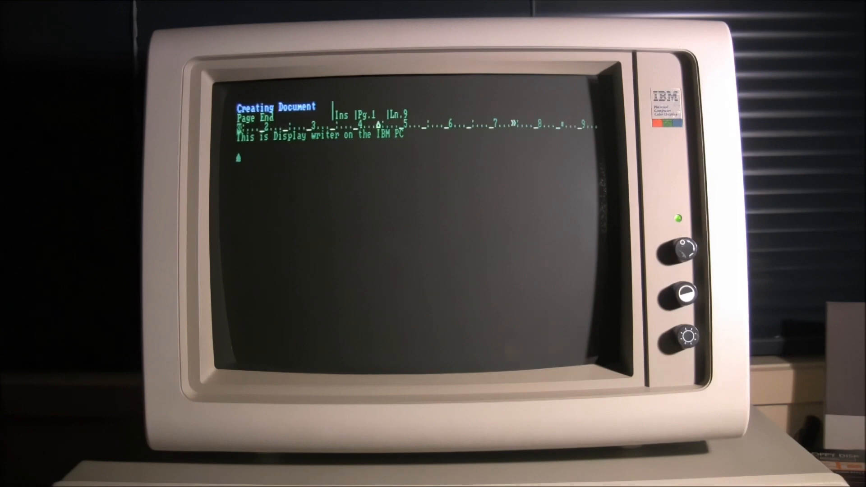
- Enter the second line 'A very basic word processor'
{"action": "type", "text": "A very basic"}
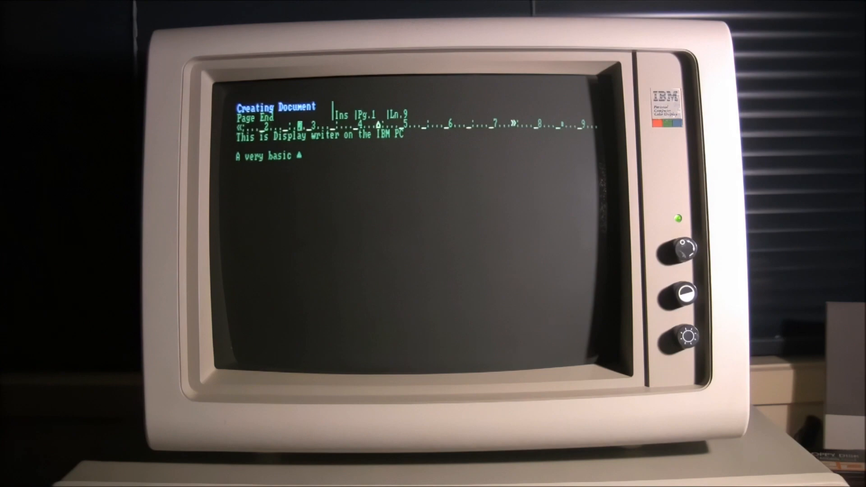
{"action": "type", "text": "word p"}
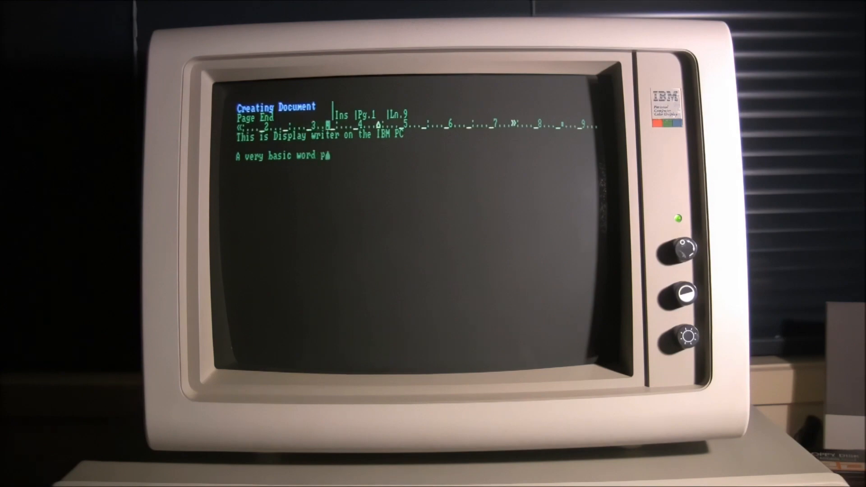
{"action": "type", "text": "rocessor"}
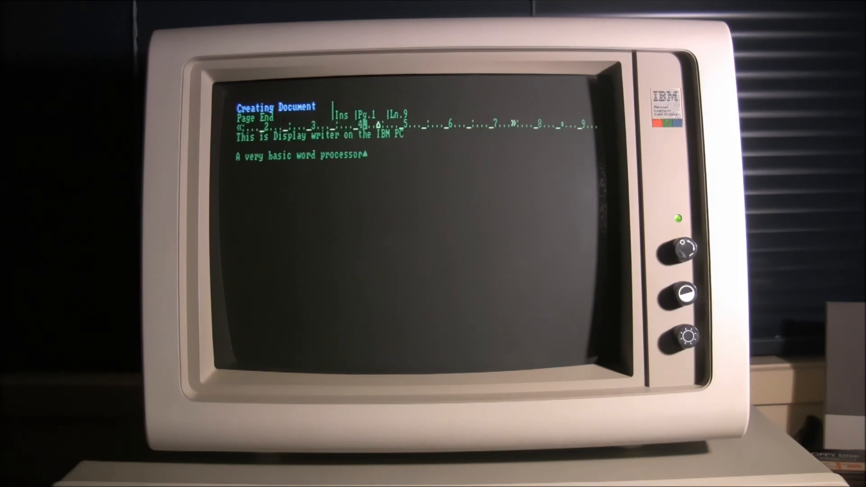